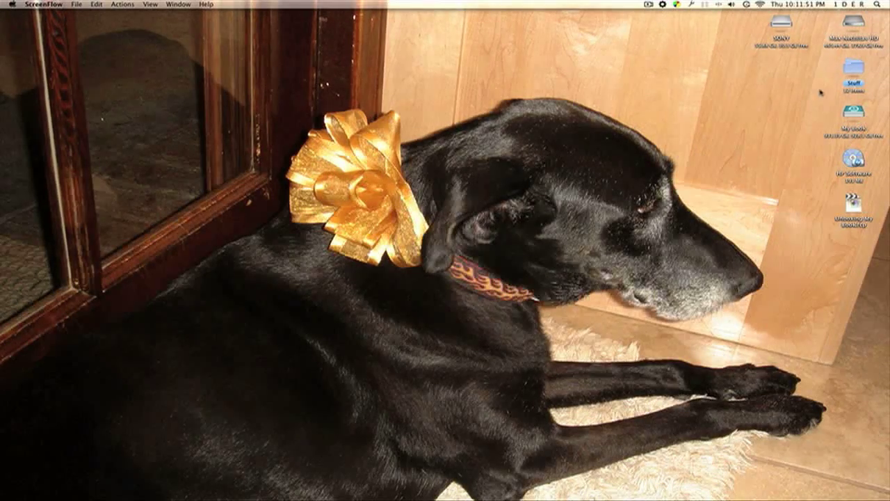
Step: Inspect the My Book external drive on the desktop and close its window
left_click(851, 118)
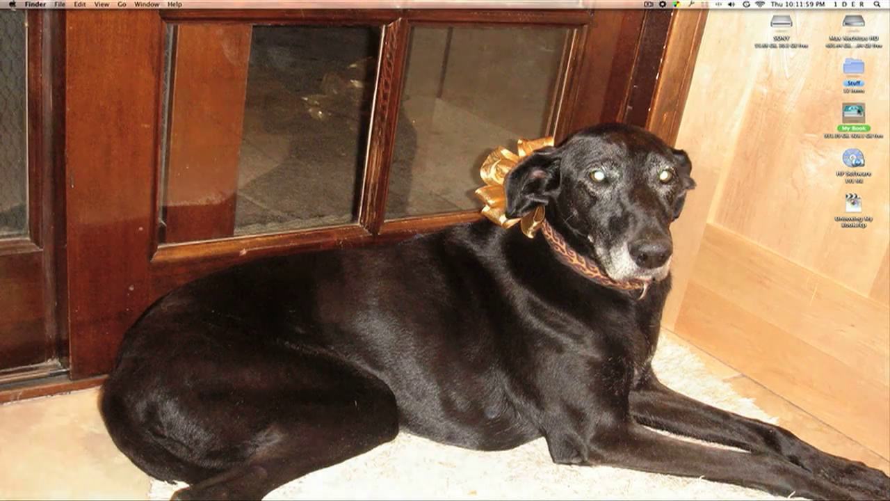
double_click(857, 120)
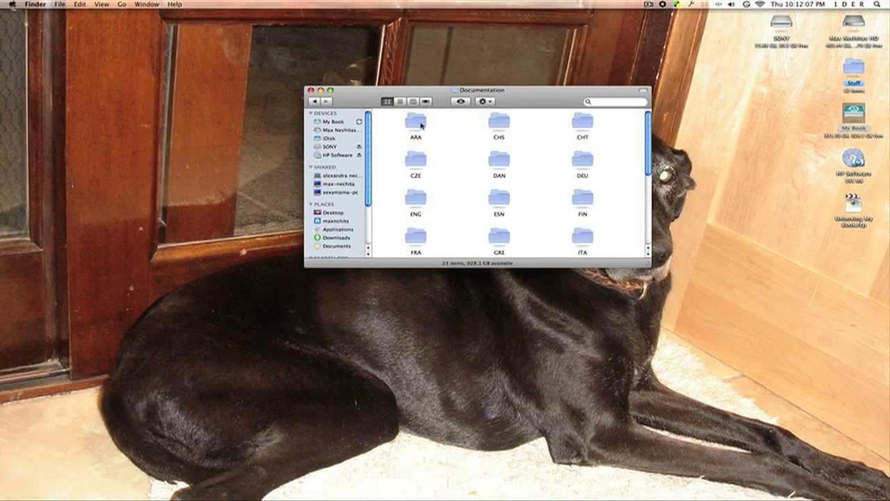
mouse_move(418, 206)
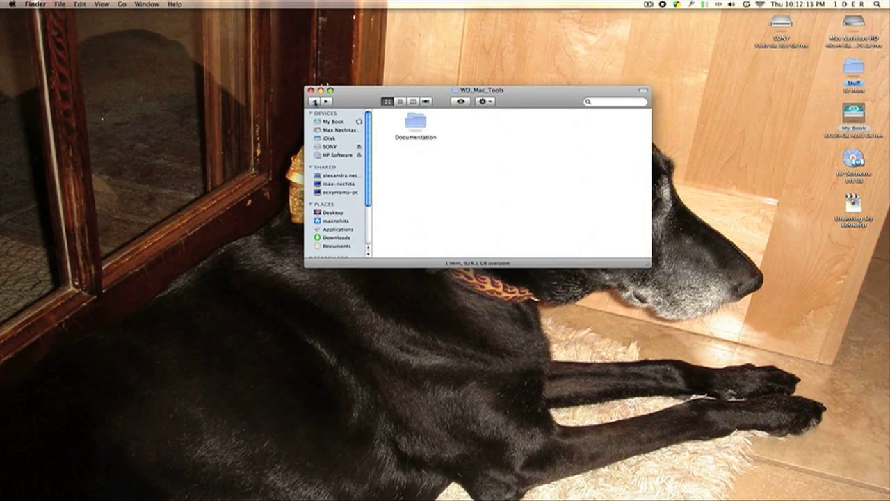
left_click(330, 123)
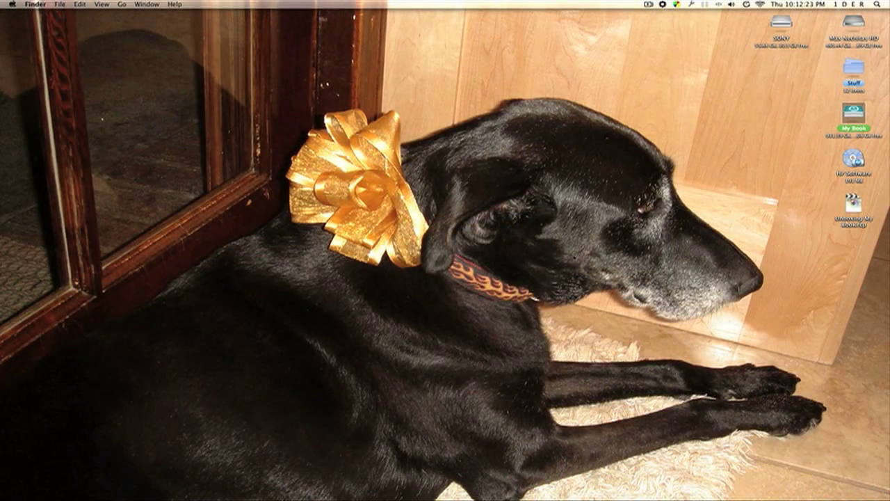
Step: Launch System Preferences from a Spotlight search for "sy"
left_click(878, 6)
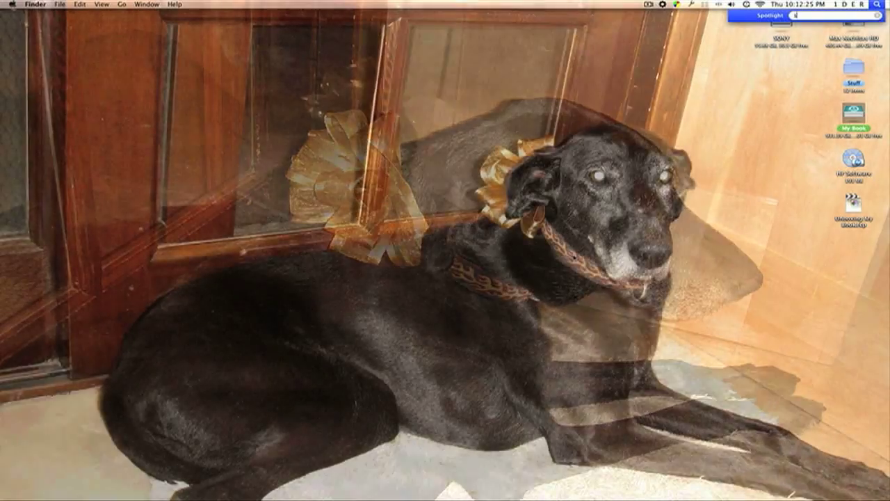
type("sy")
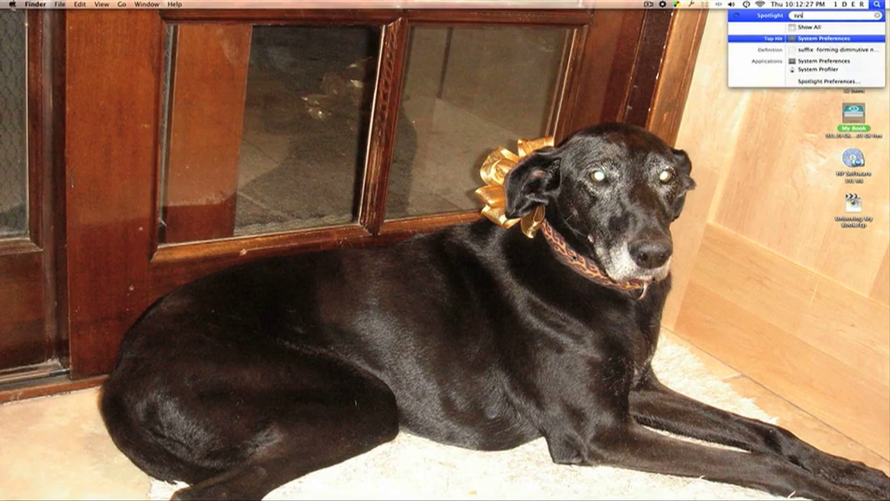
left_click(830, 38)
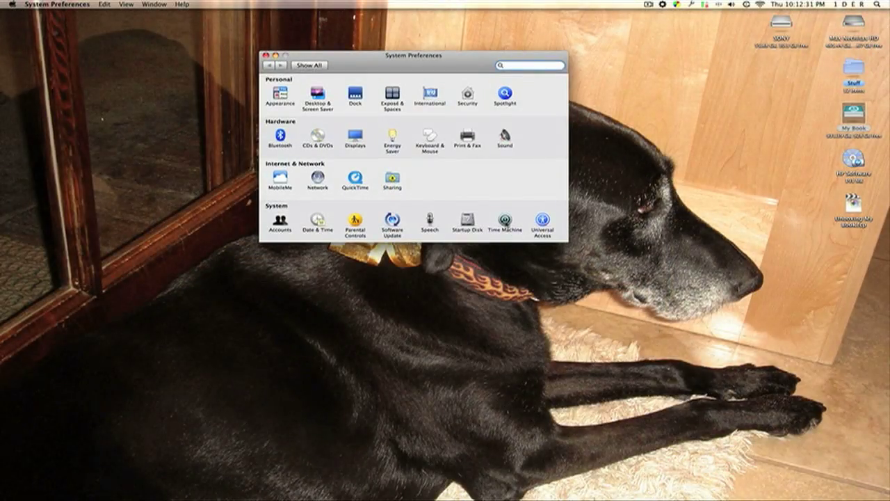
Step: Unlock the Time Machine pane with the administrator password, My Book shown as backup disk
left_click(504, 218)
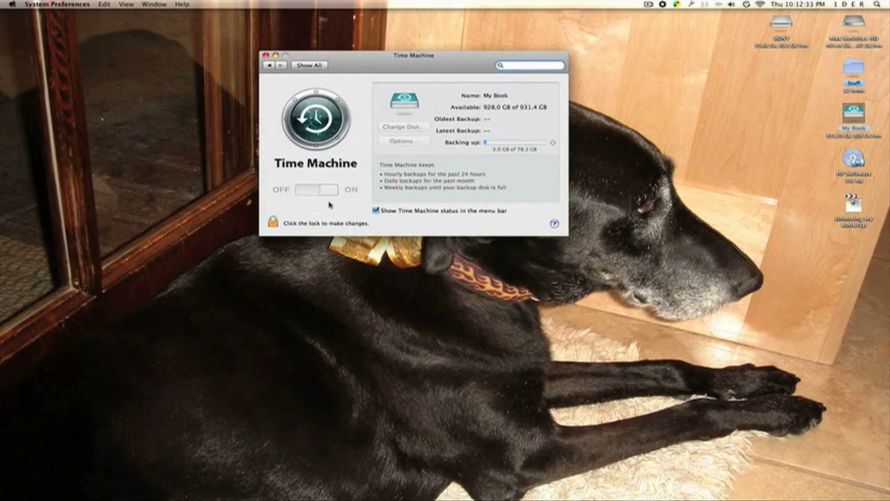
left_click(276, 223)
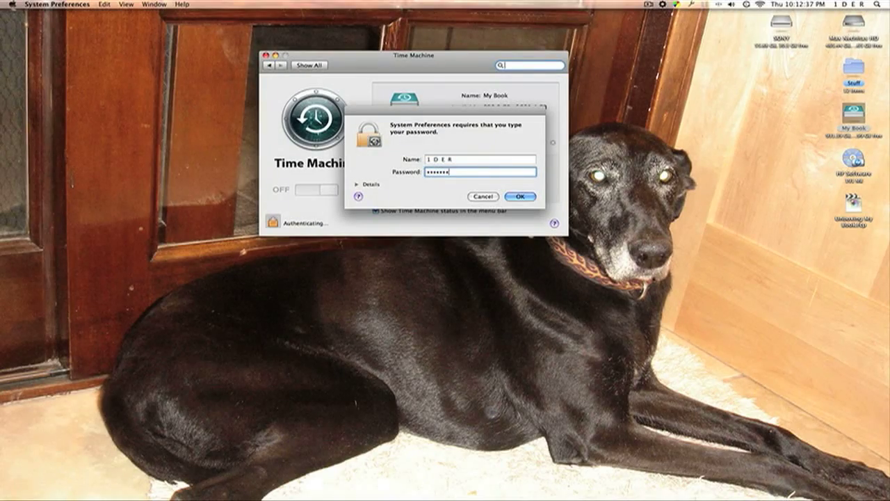
left_click(524, 195)
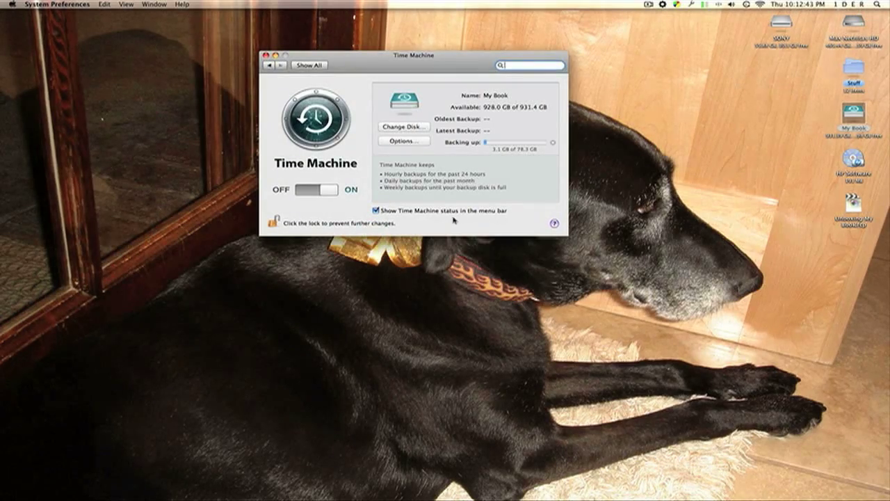
left_click(748, 5)
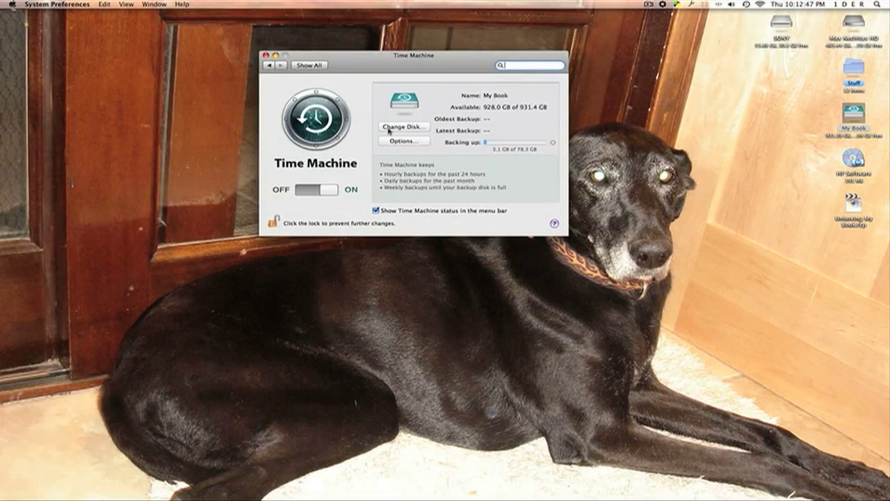
left_click(402, 139)
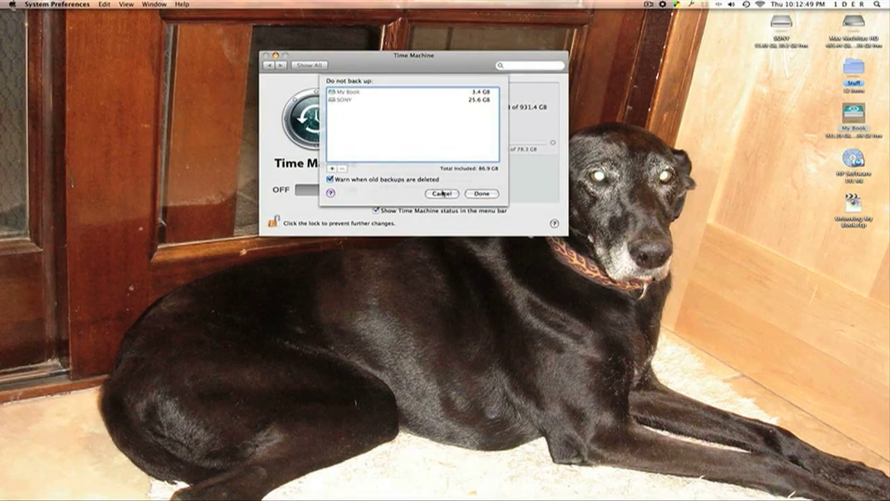
left_click(482, 193)
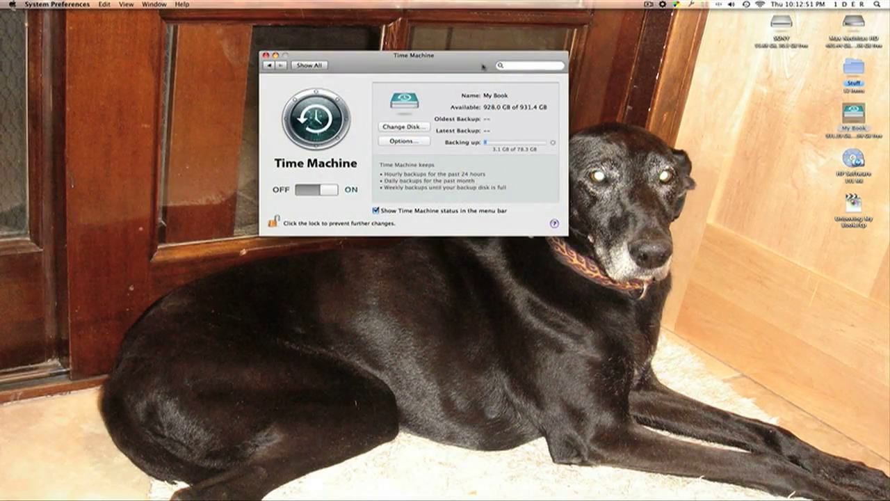